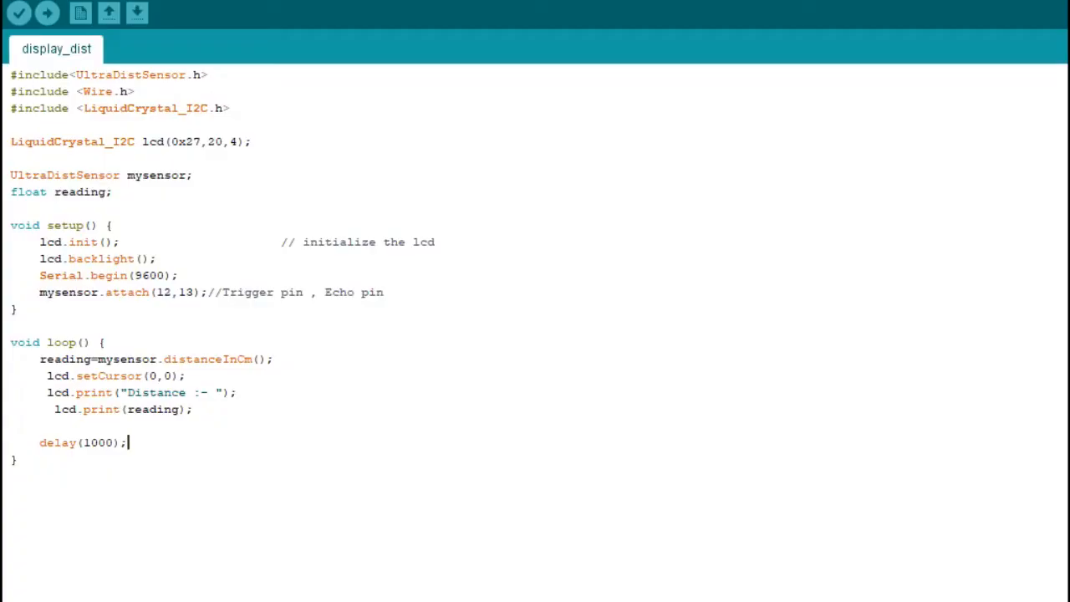
- Search the Library Manager for the Wire library by entering "wire"
key(ctrl+a)
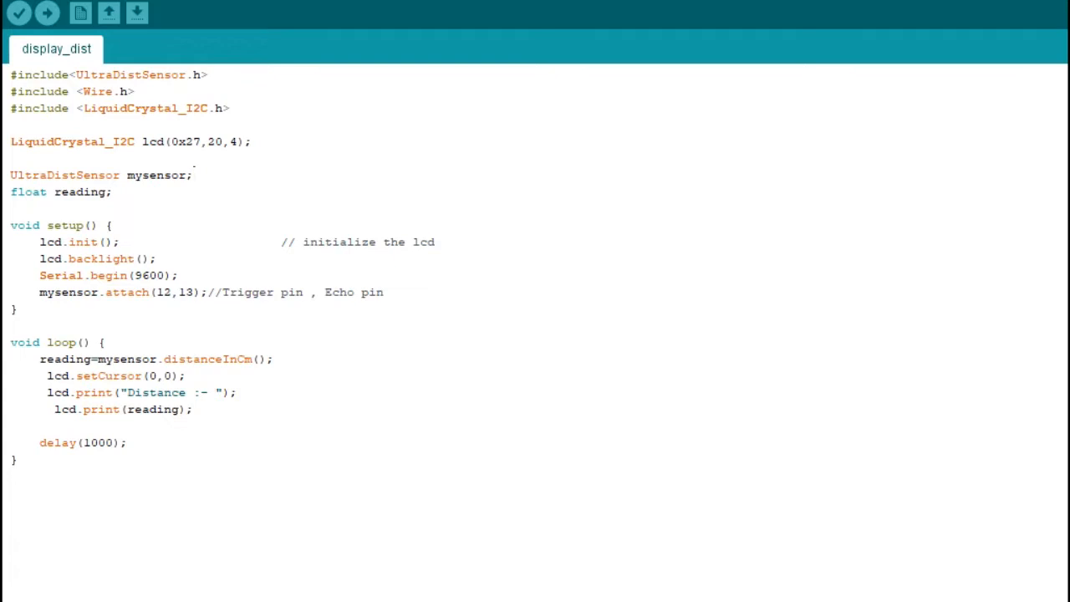
click(230, 107)
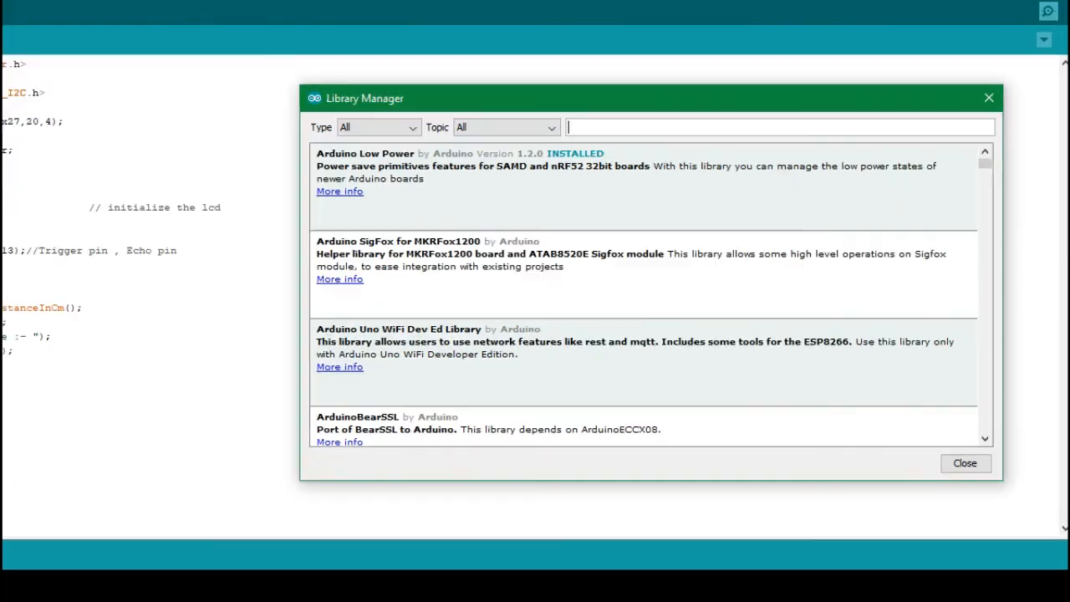
text(wire)
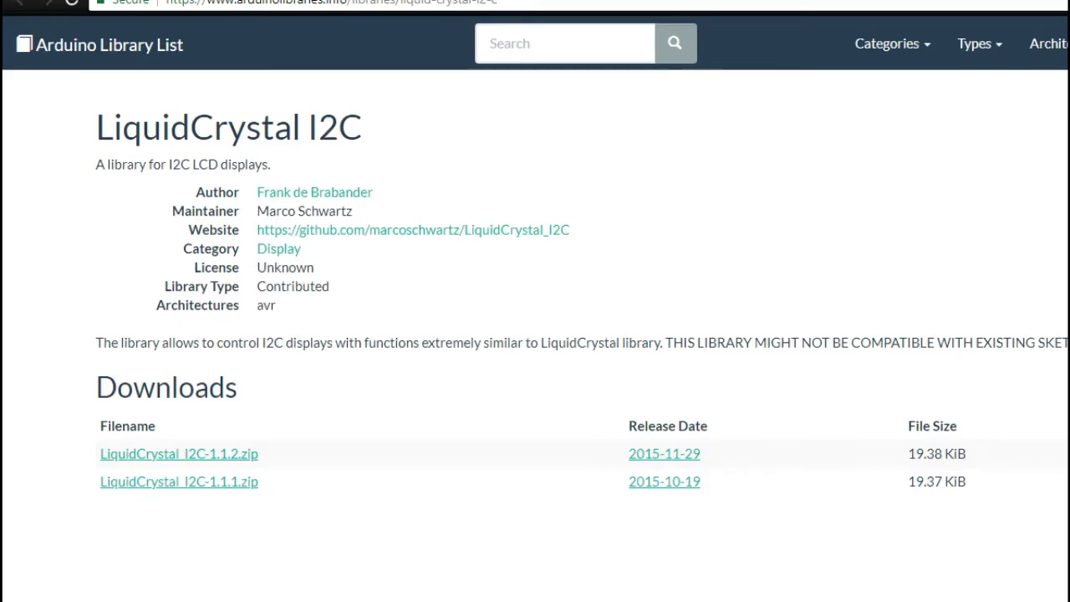
scroll(down, 3)
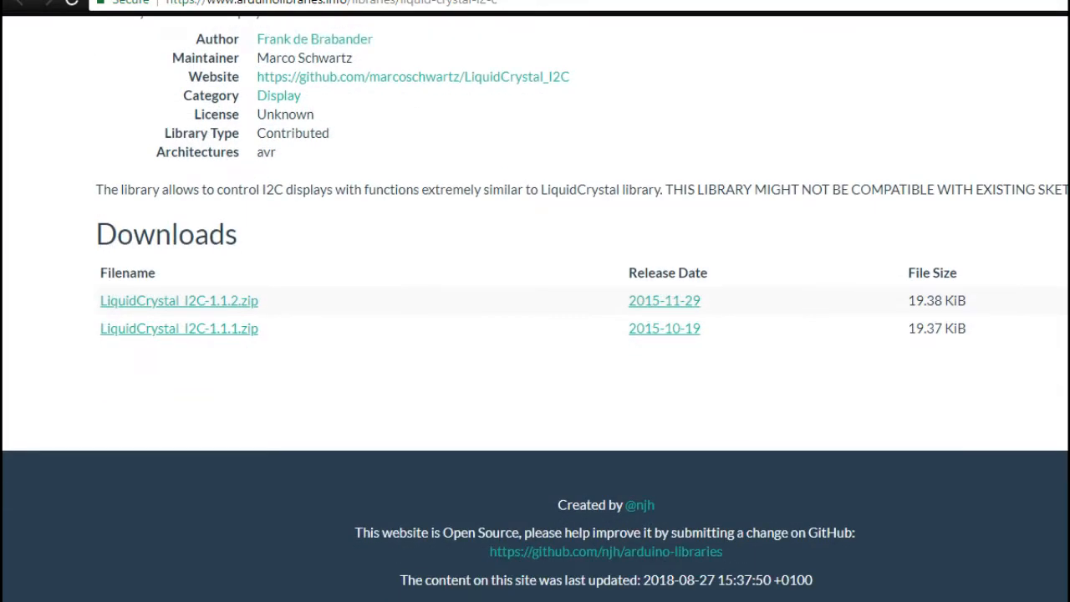
scroll(up, 3)
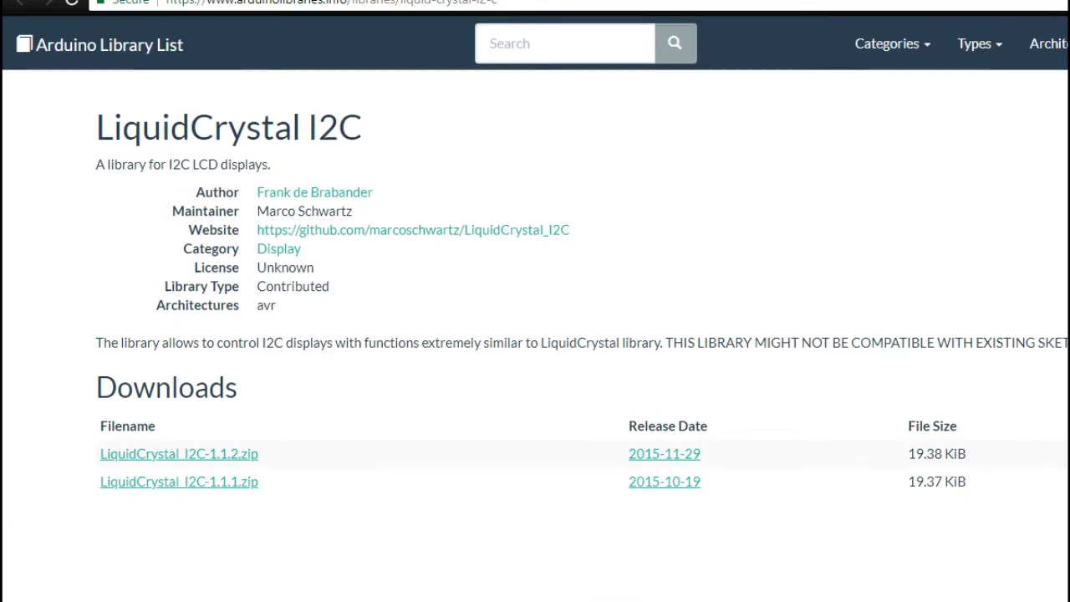